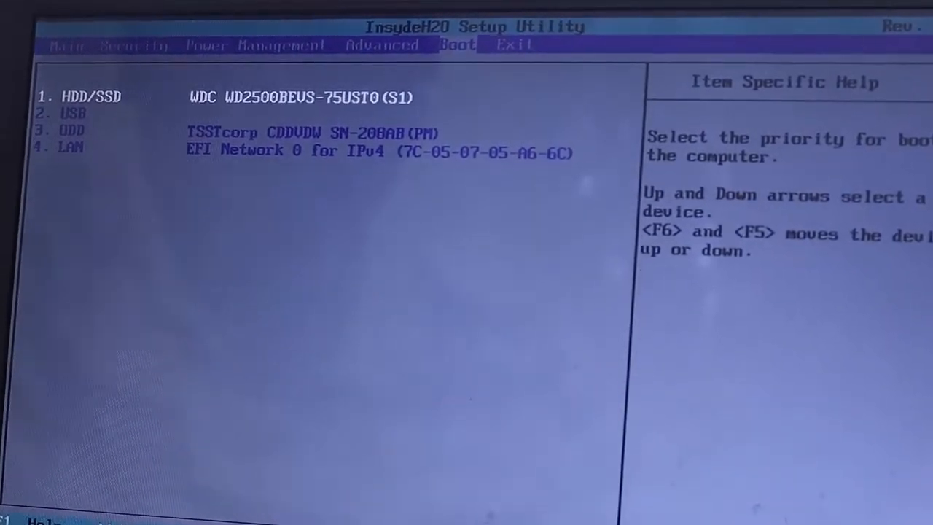
Move USB above HDD/SSD to the top of the boot priority list.
key(Down)
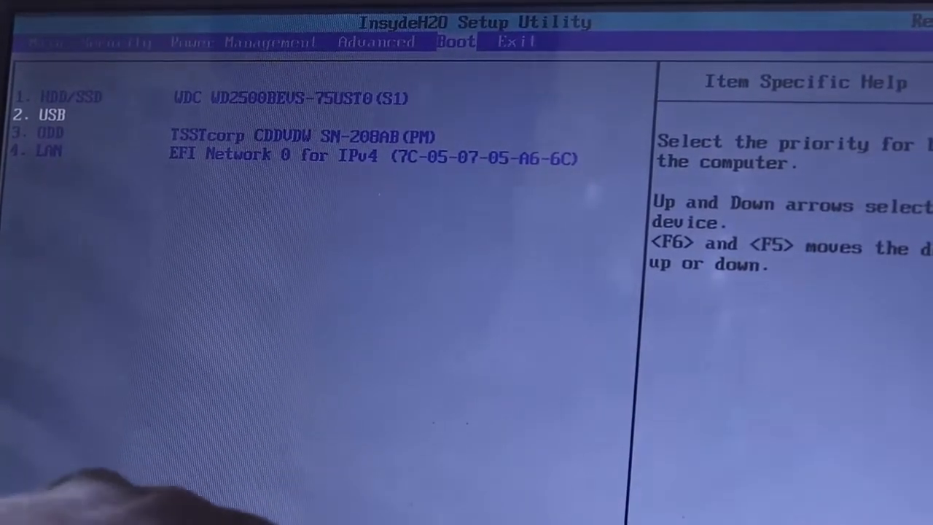
key(F6)
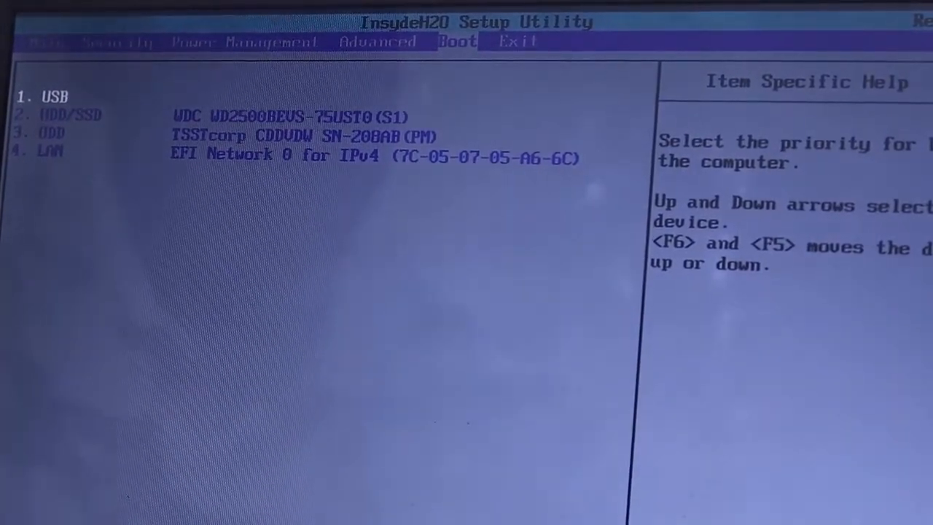